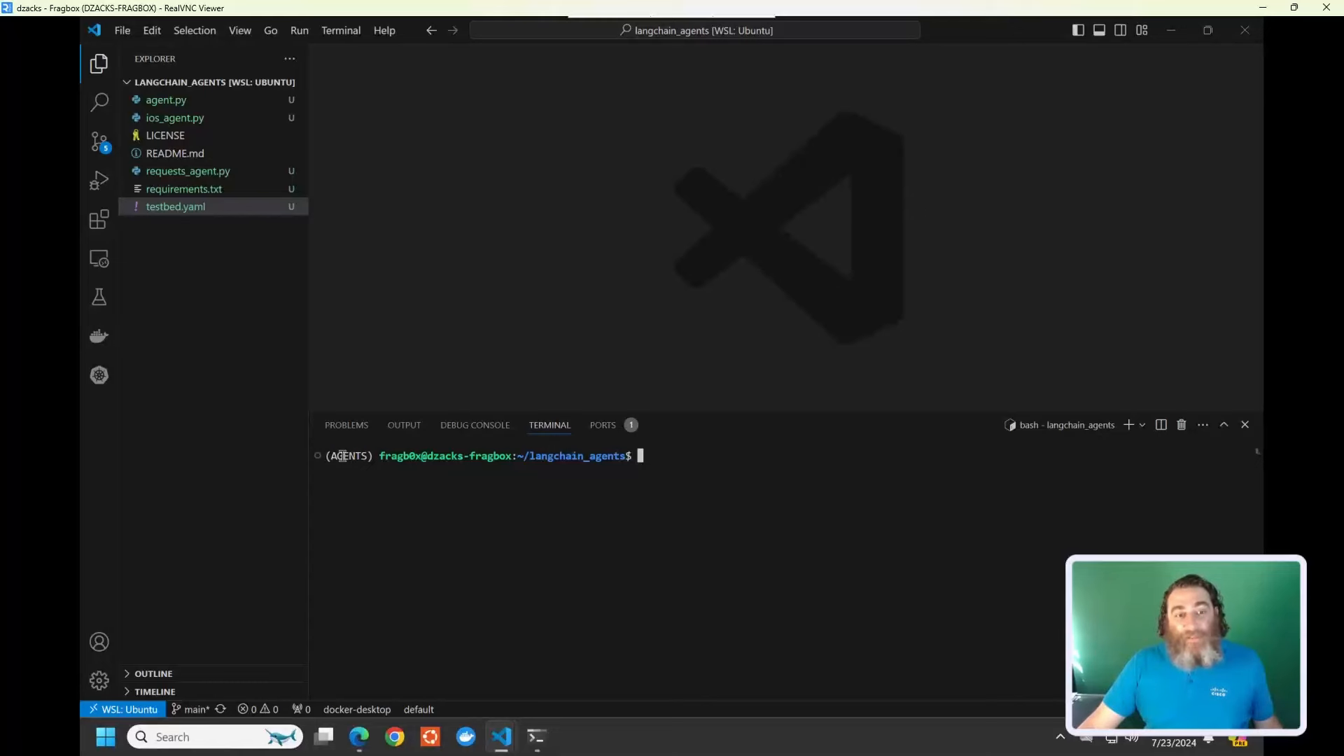
Open testbed.yaml and select all to review the Cat8000V credentials and SSH settings
{"action": "double_click", "coordinate": [347, 456]}
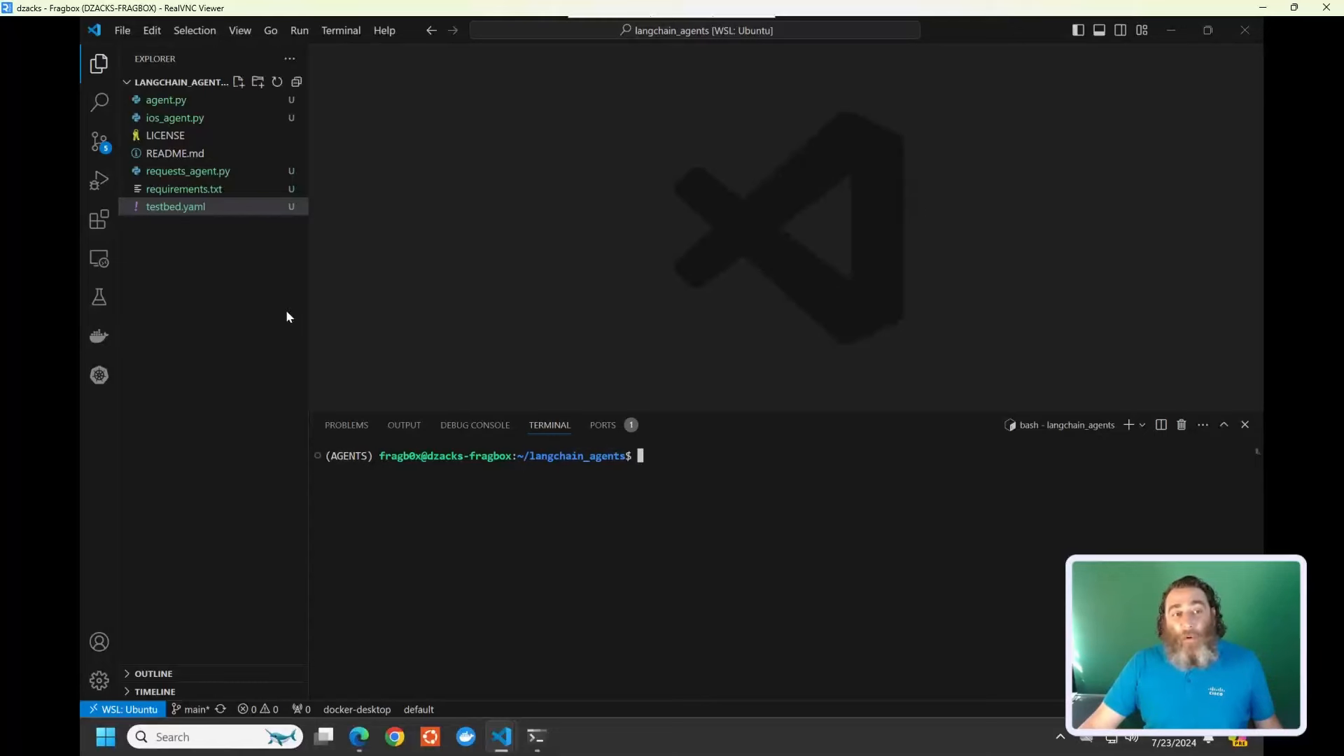
{"action": "double_click", "coordinate": [173, 206]}
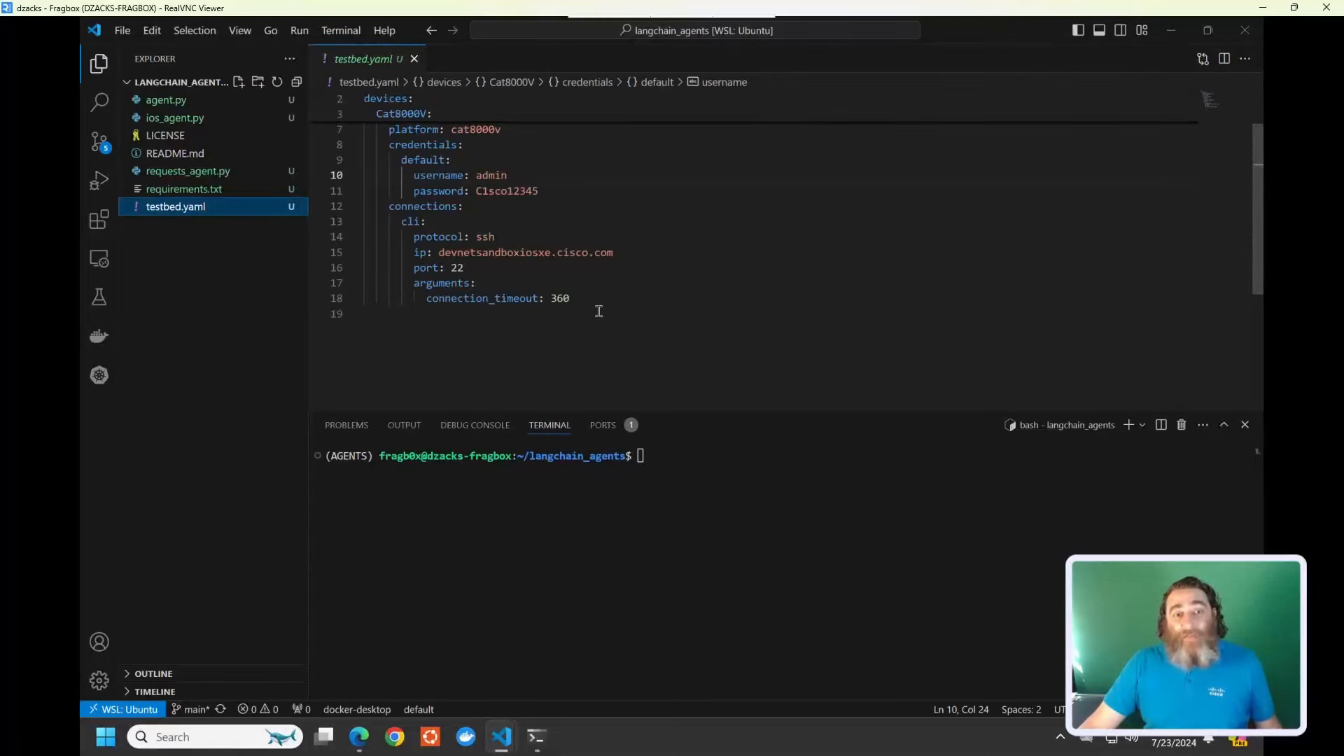
{"action": "key", "text": "ctrl+a"}
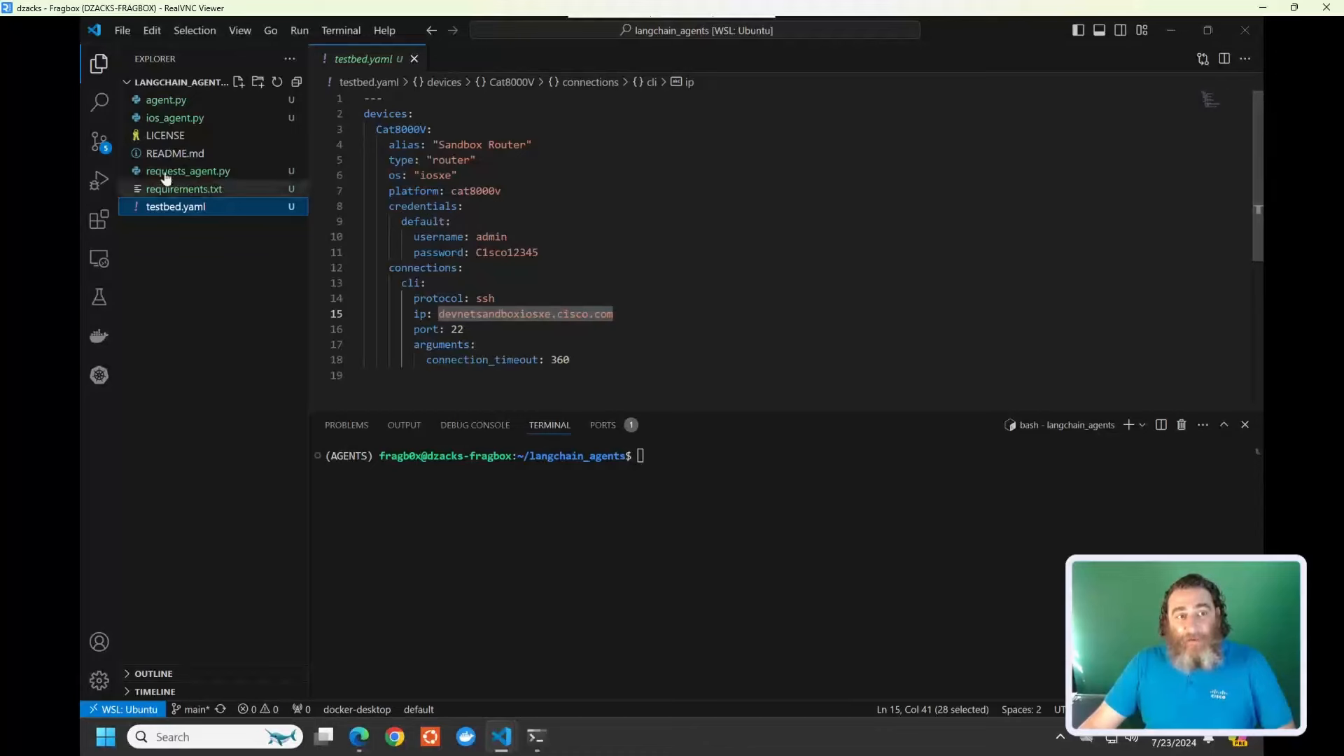
Review the load_tools import in requests_agent.py, then switch to ios_agent.py
{"action": "left_click", "coordinate": [186, 171]}
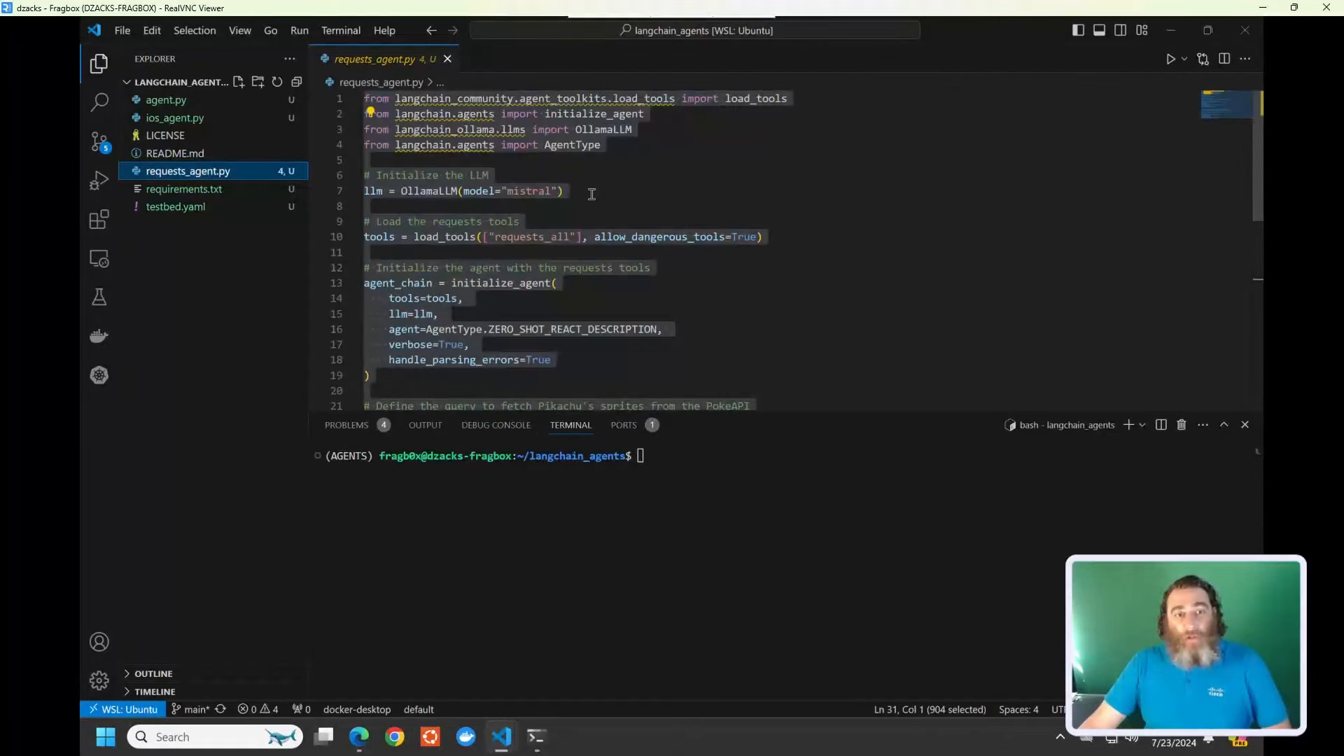
{"action": "left_click", "coordinate": [602, 145]}
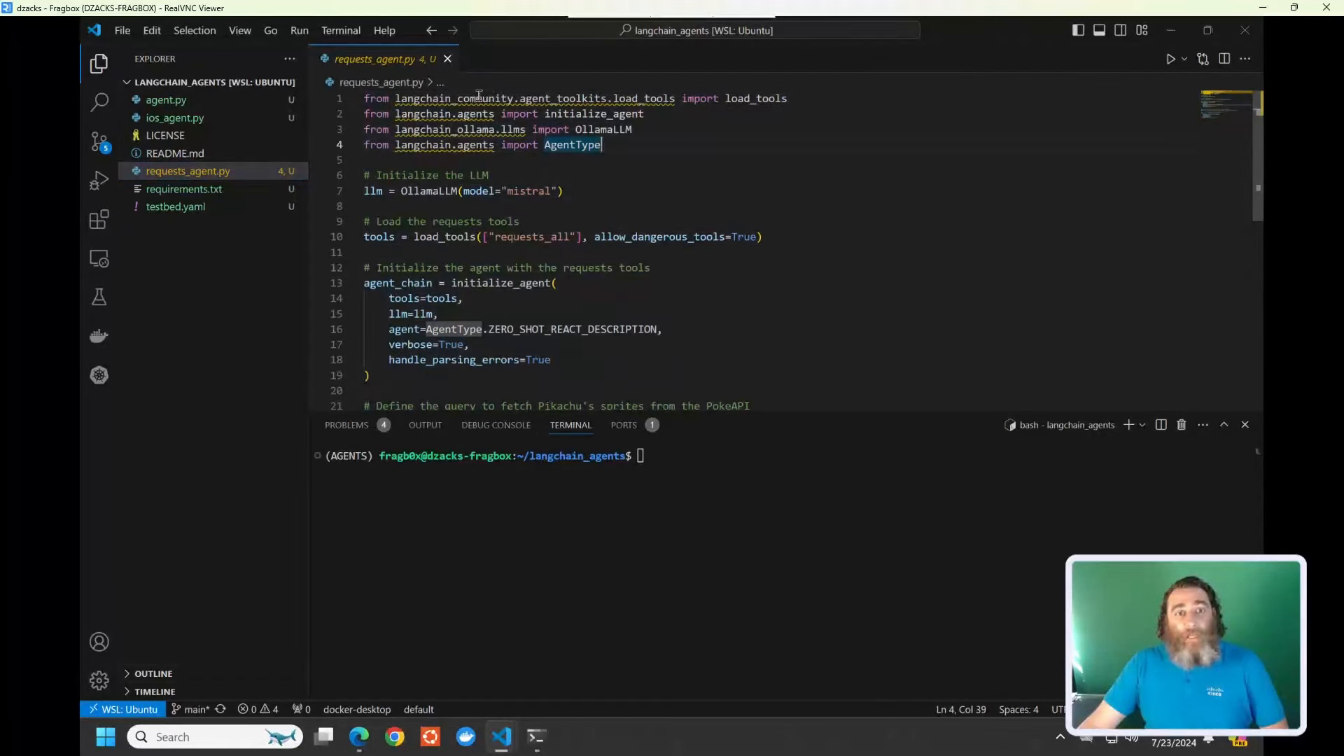
{"action": "double_click", "coordinate": [566, 98]}
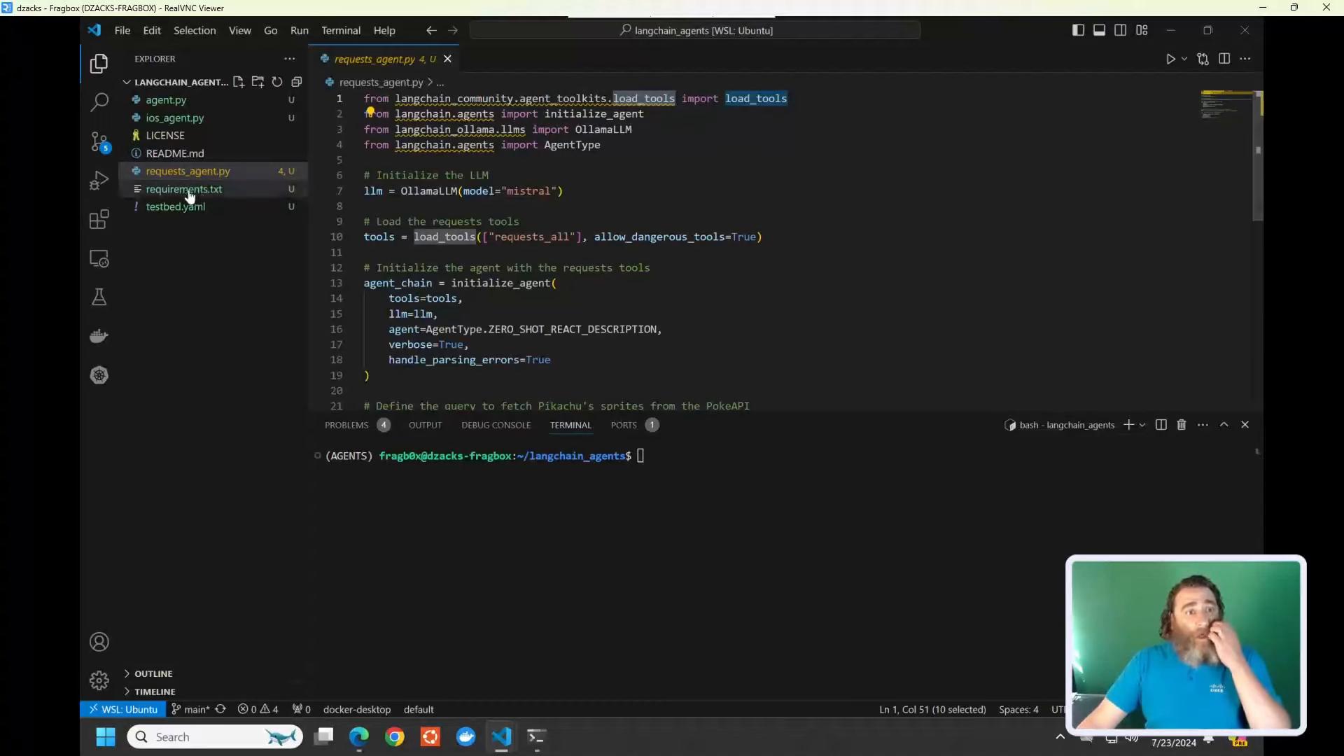
{"action": "left_click", "coordinate": [177, 118]}
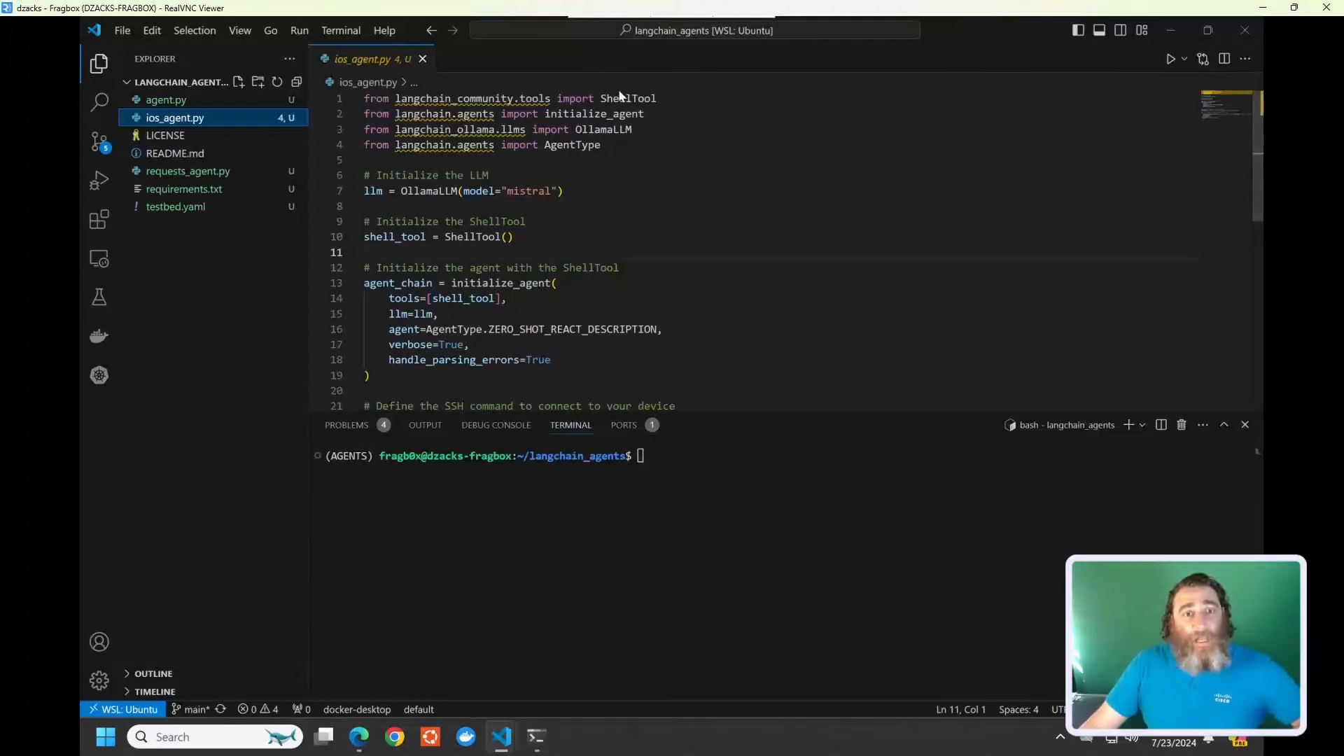
{"action": "double_click", "coordinate": [627, 98]}
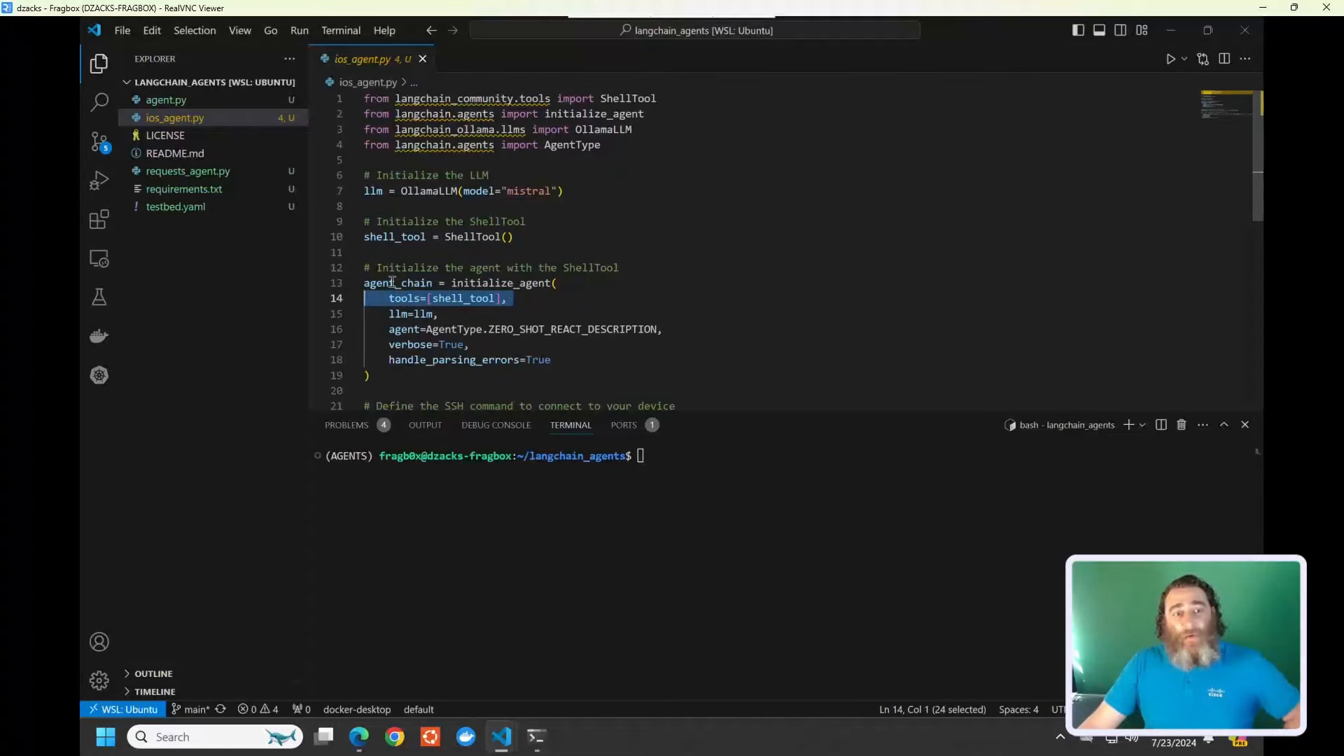
{"action": "double_click", "coordinate": [397, 283]}
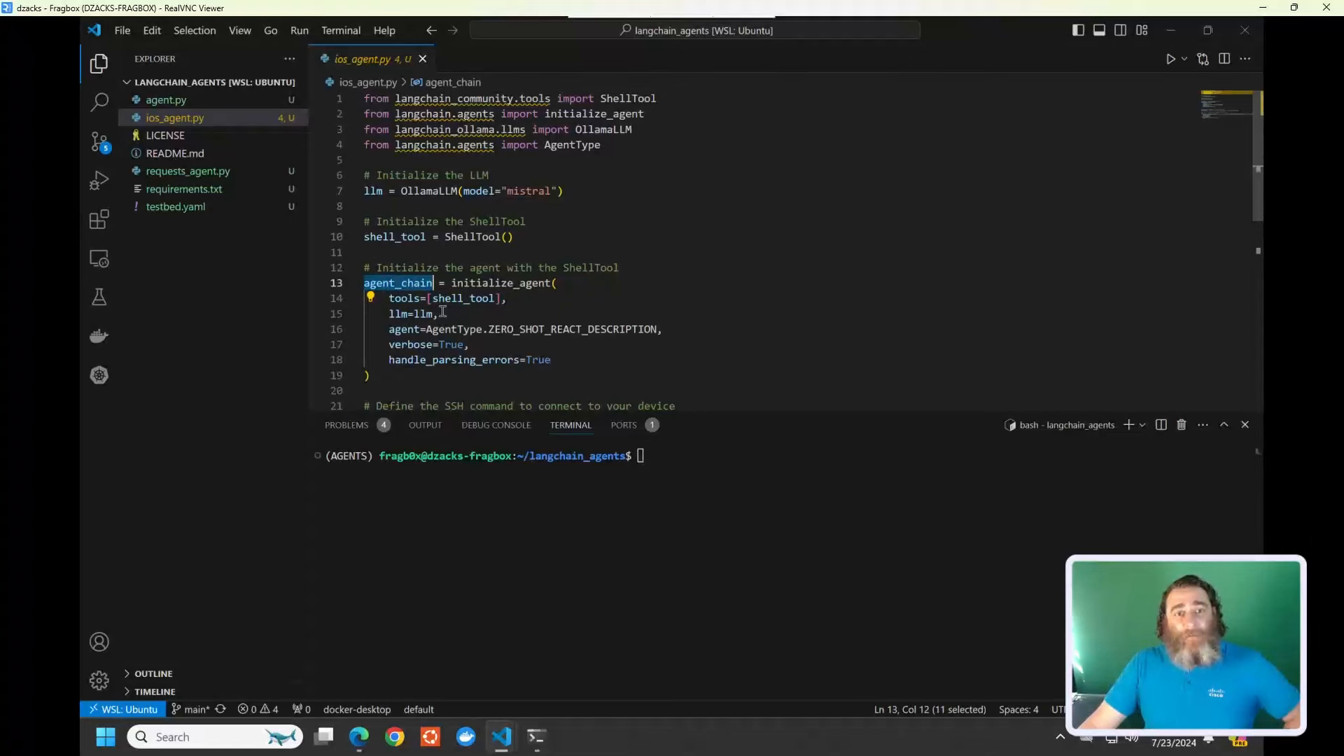
{"action": "left_click", "coordinate": [517, 329]}
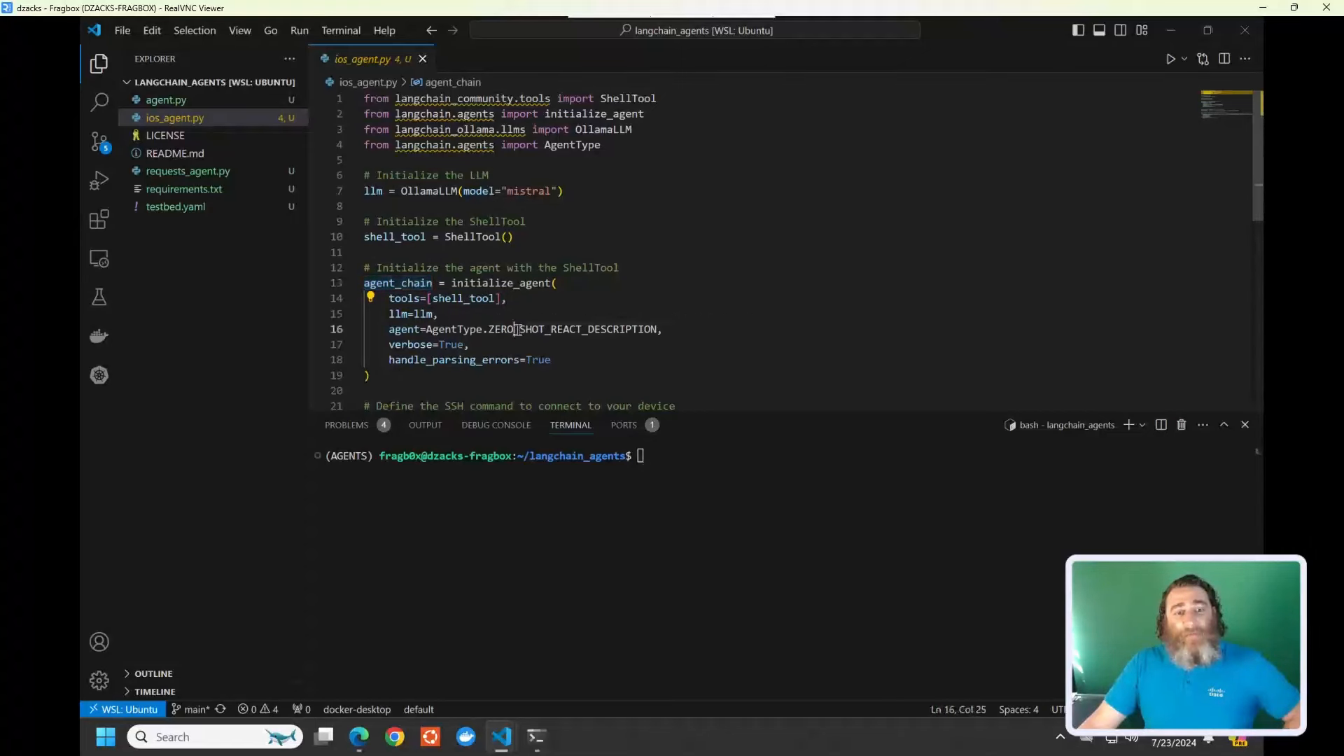
{"action": "double_click", "coordinate": [569, 144]}
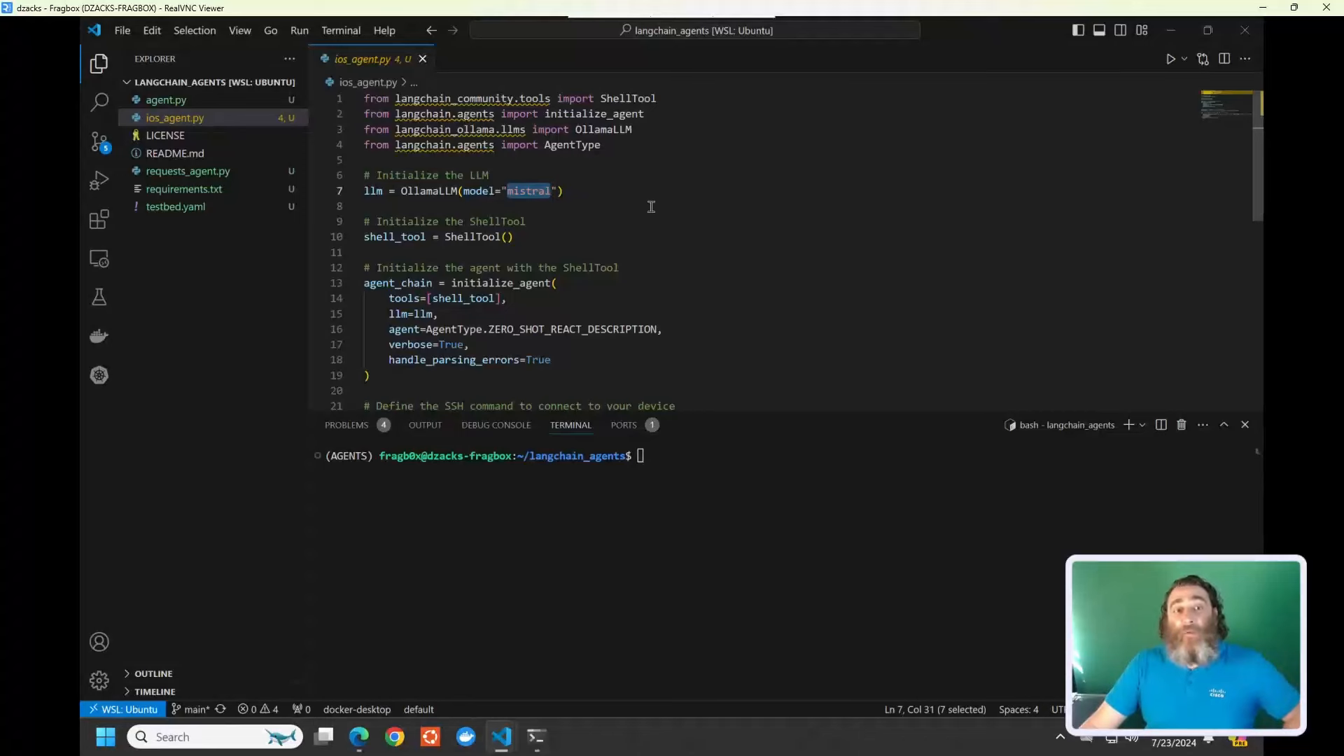
{"action": "scroll", "scroll_direction": "down", "scroll_amount": 3}
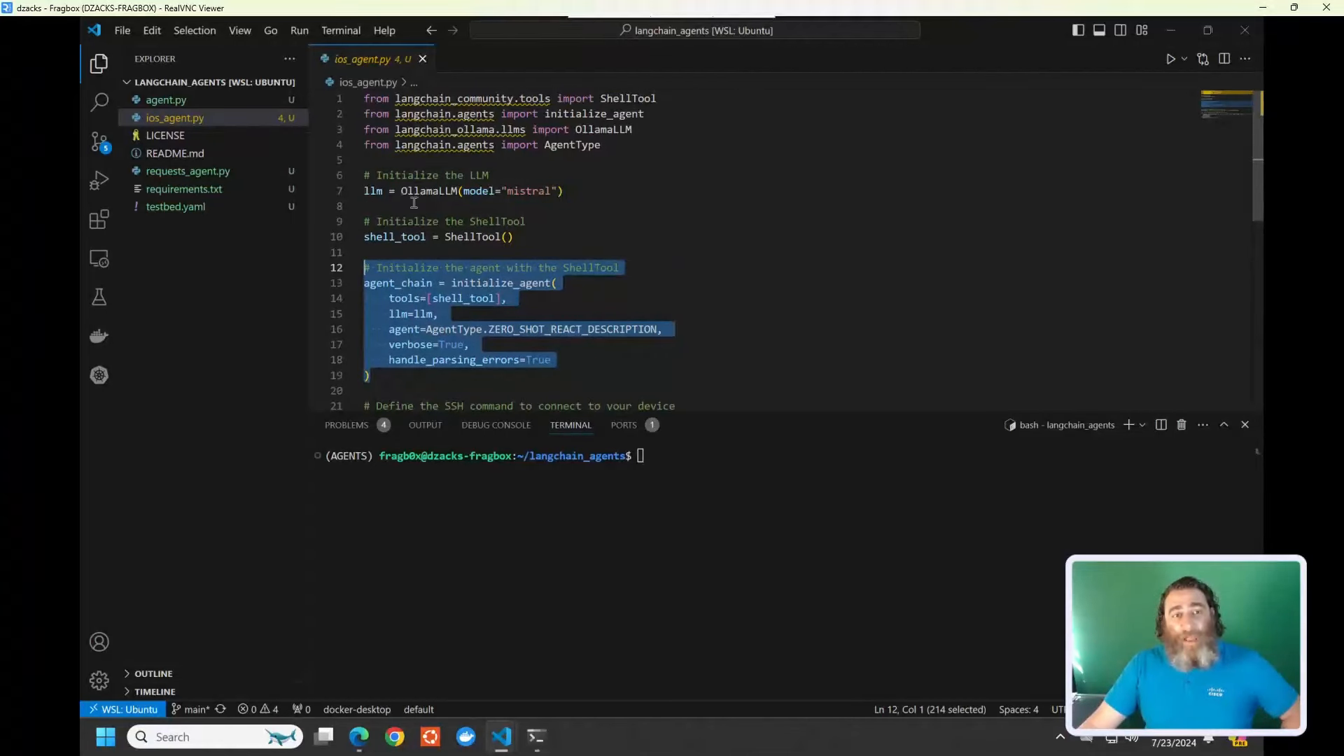
{"action": "scroll", "scroll_direction": "down", "scroll_amount": 3}
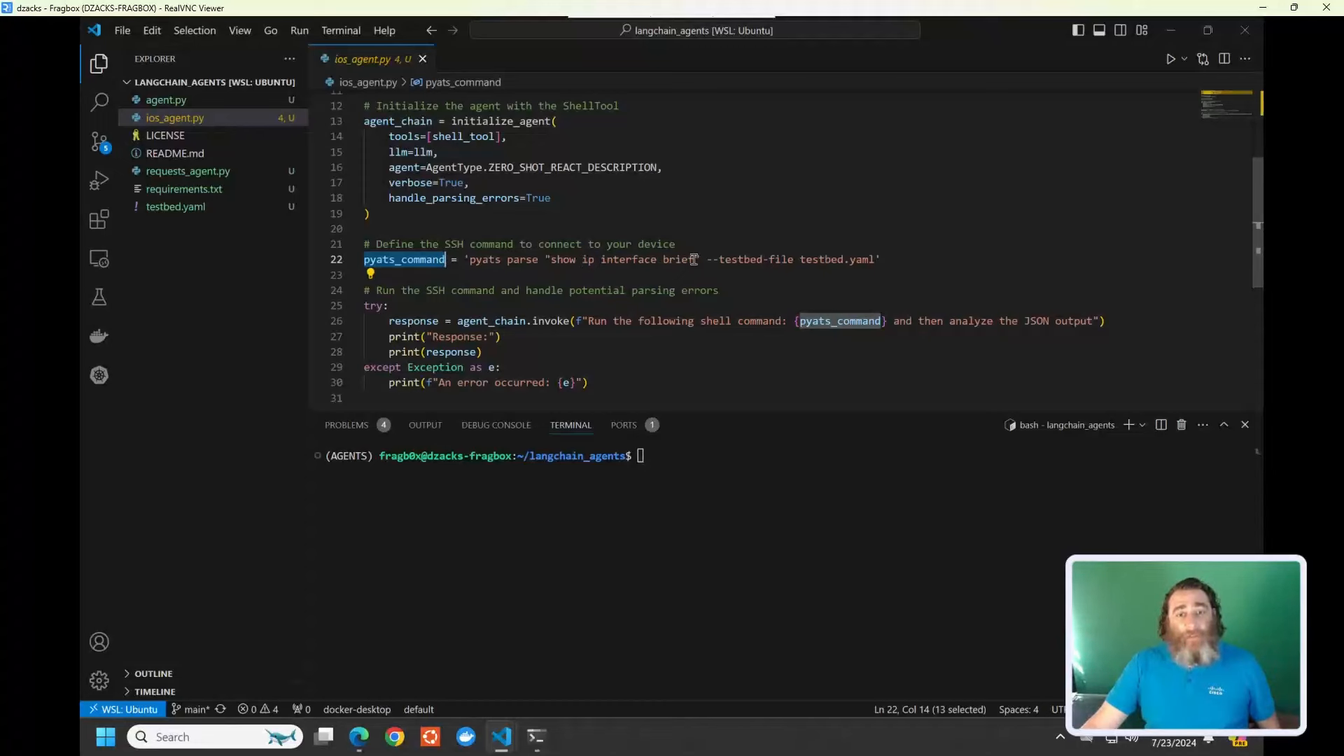
{"action": "mouse_move", "coordinate": [622, 263]}
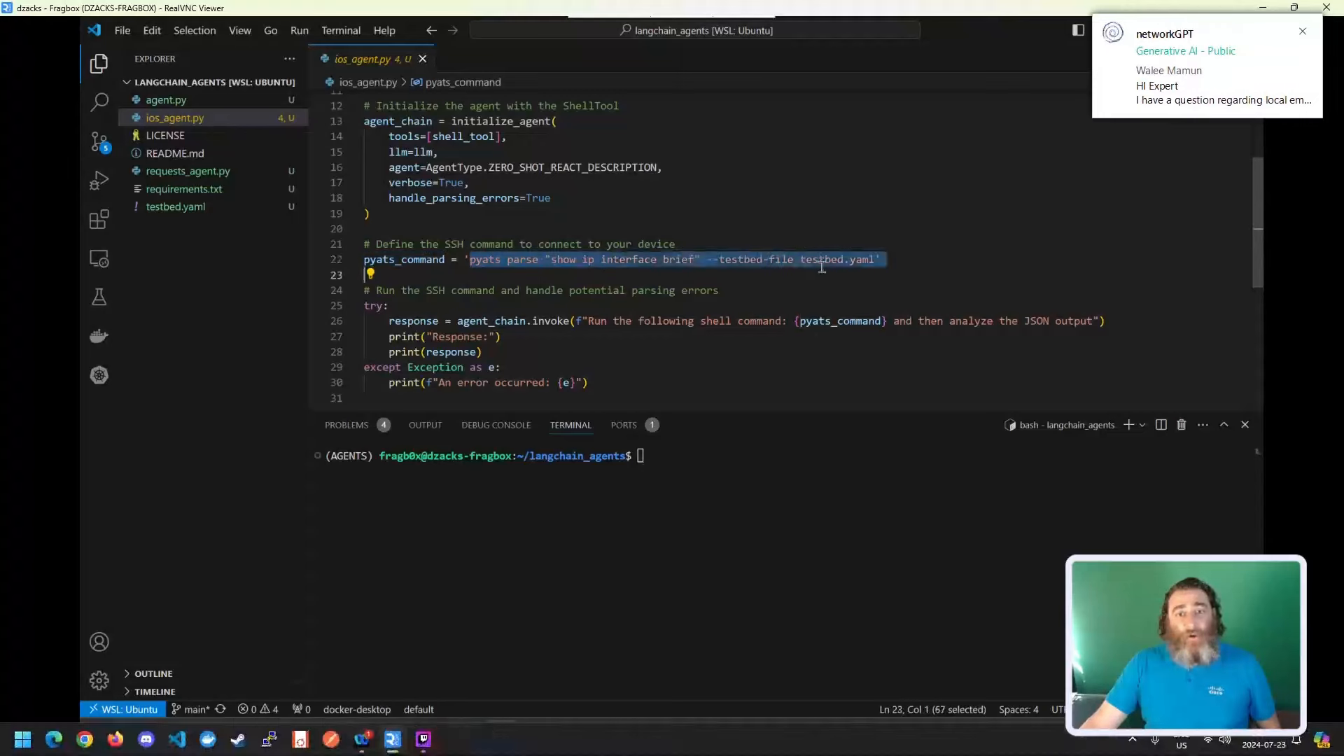
{"action": "right_click", "coordinate": [821, 260]}
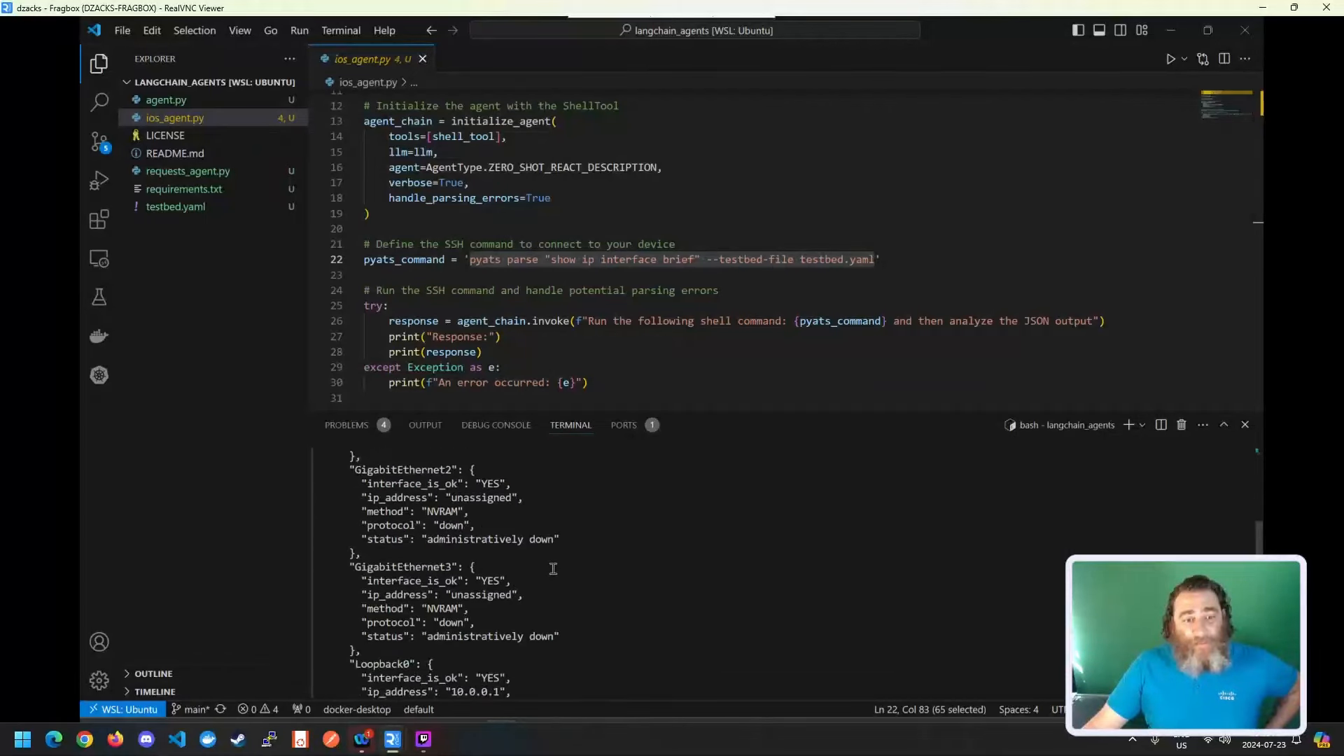
{"action": "scroll", "scroll_direction": "down", "scroll_amount": 3}
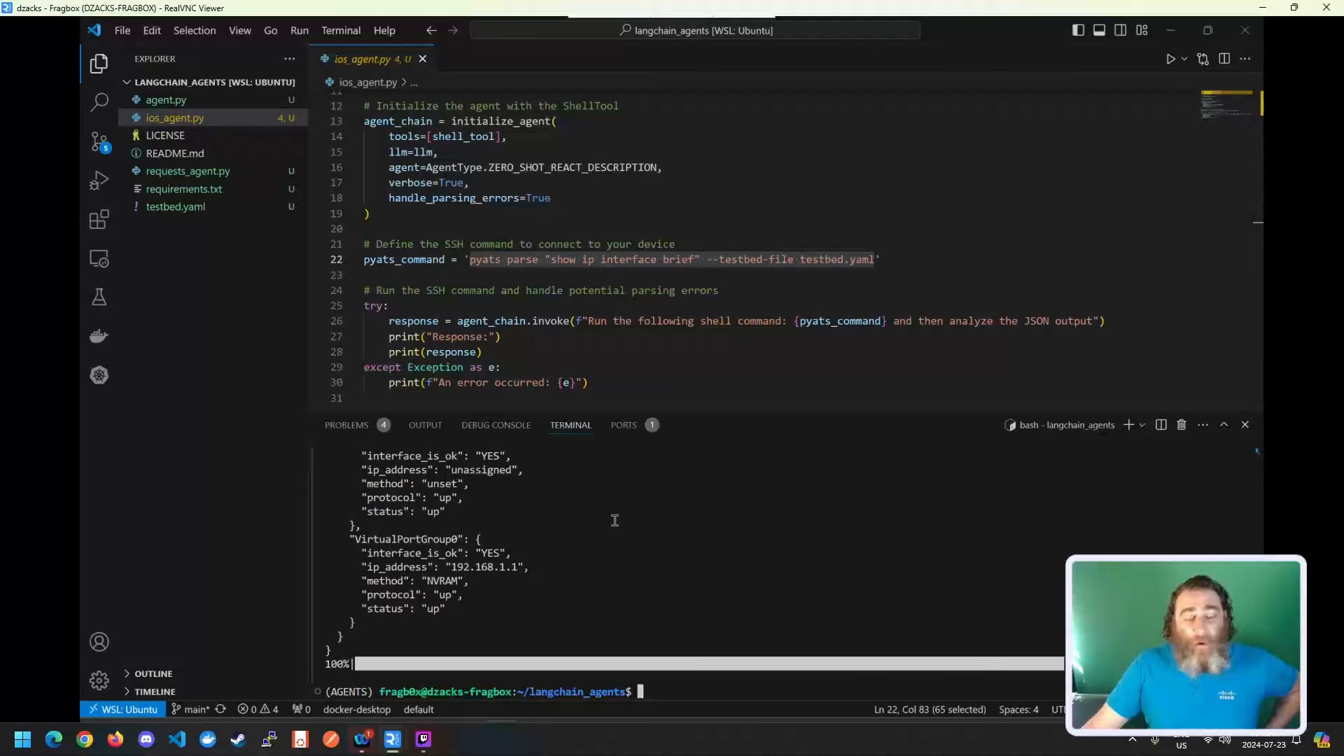
{"action": "mouse_move", "coordinate": [446, 527]}
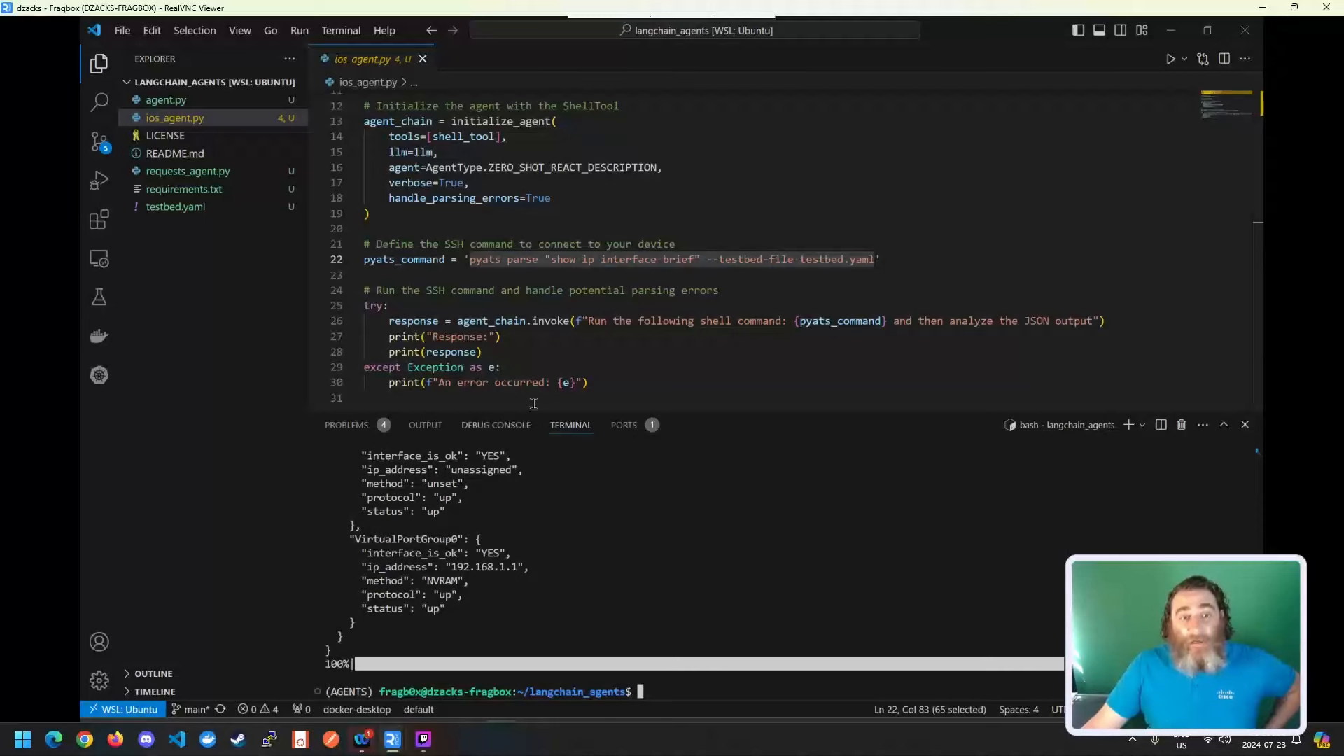
{"action": "double_click", "coordinate": [490, 321]}
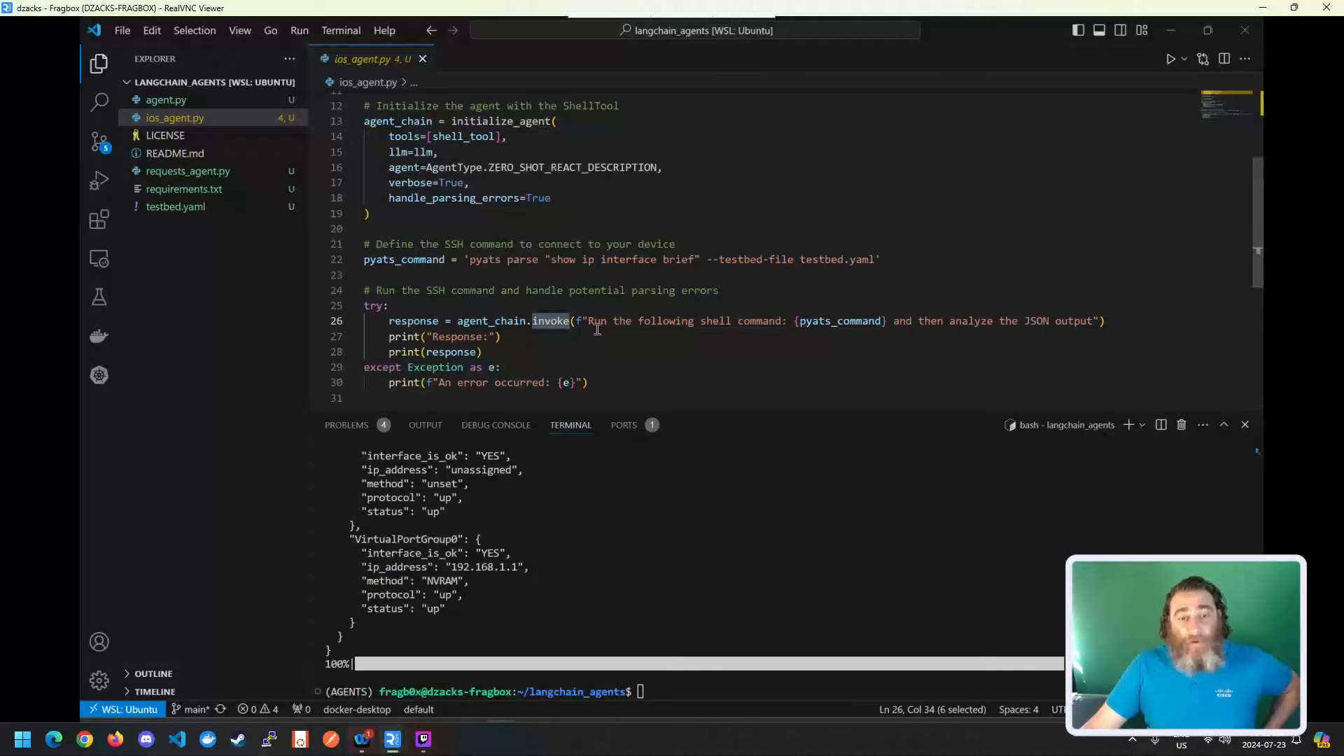
{"action": "double_click", "coordinate": [840, 320]}
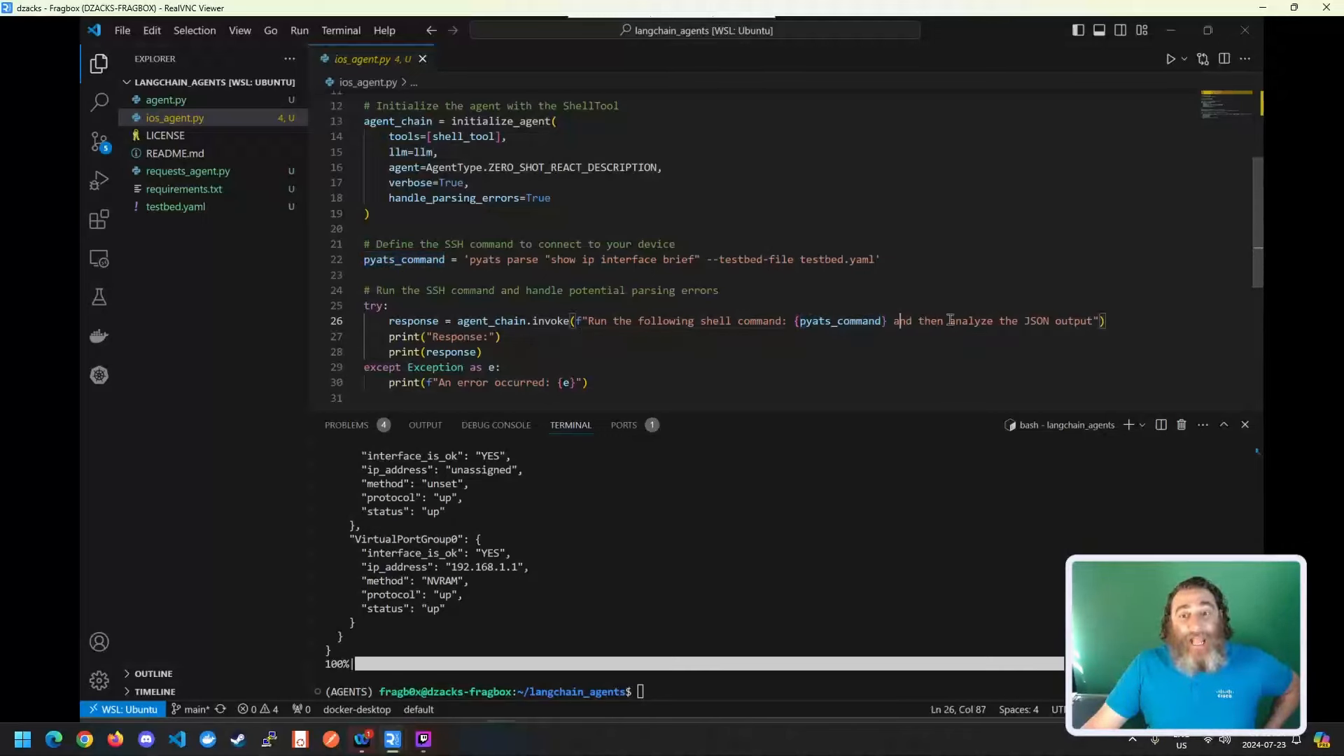
{"action": "left_click_drag", "start_coordinate": [895, 320], "coordinate": [1095, 321]}
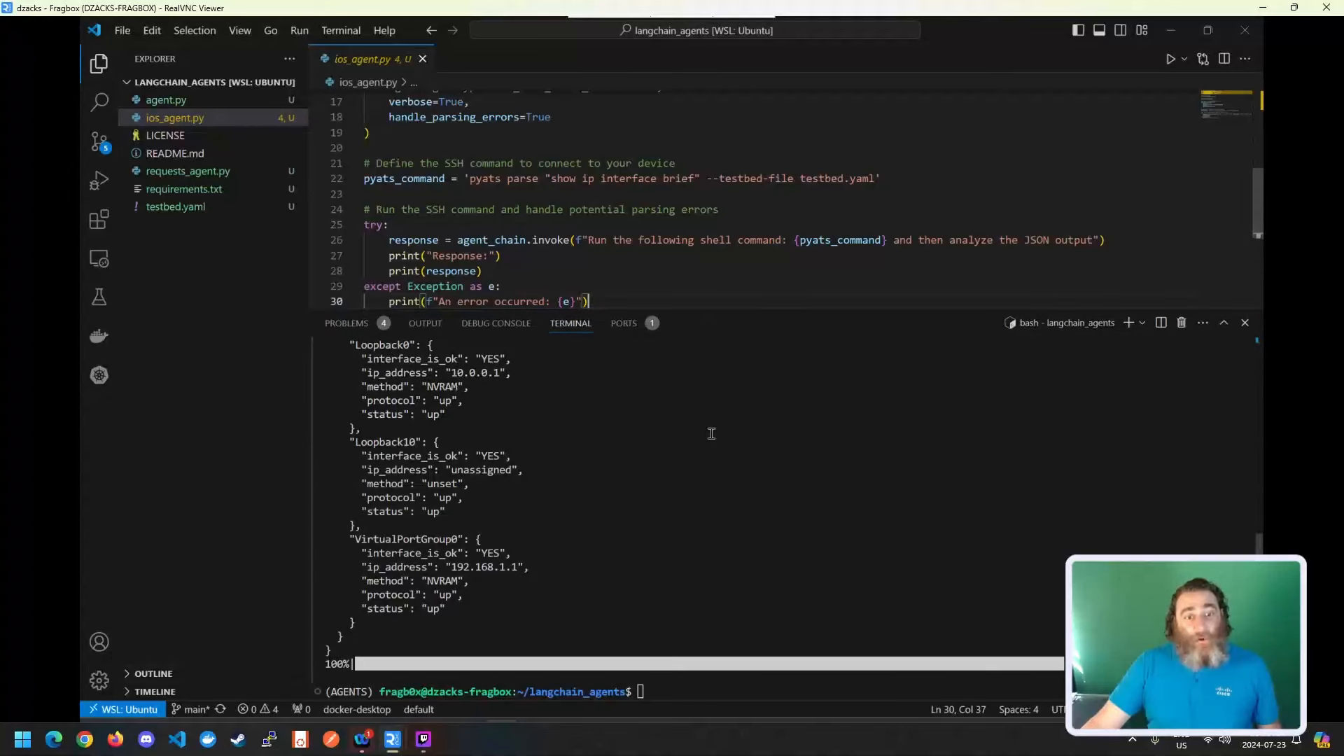
Run python ios_agent.py in the terminal and highlight the agent's chosen Terminal action
{"action": "type", "text": "pleas"}
{"action": "type", "text": "clear"}
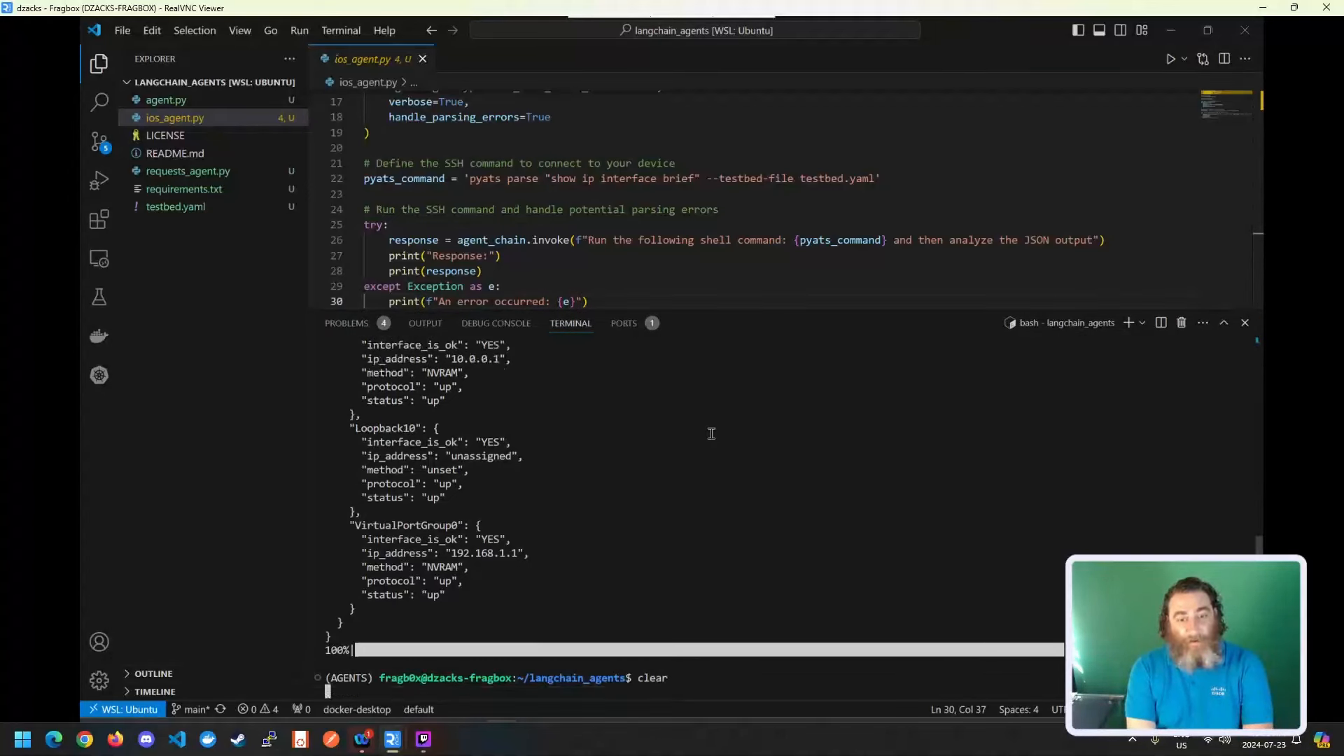
{"action": "type", "text": "python"}
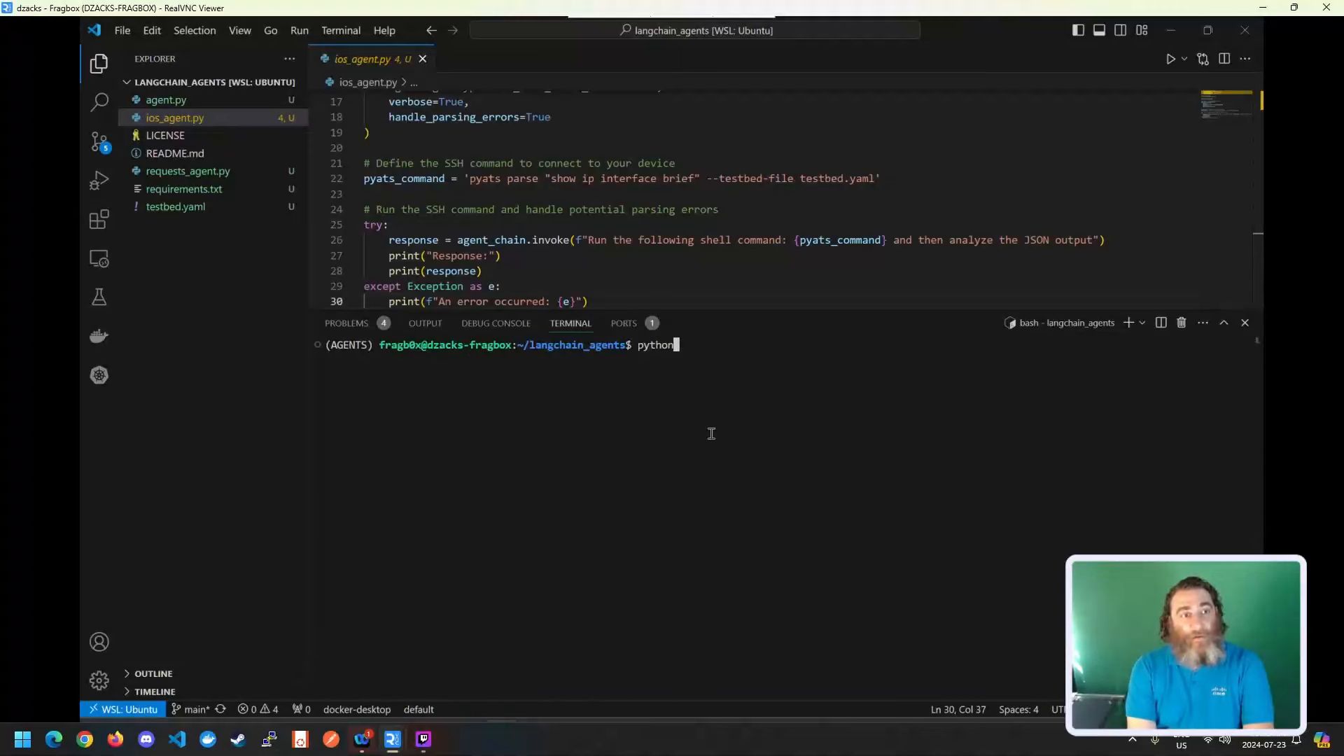
{"action": "type", "text": "ios_agent.py"}
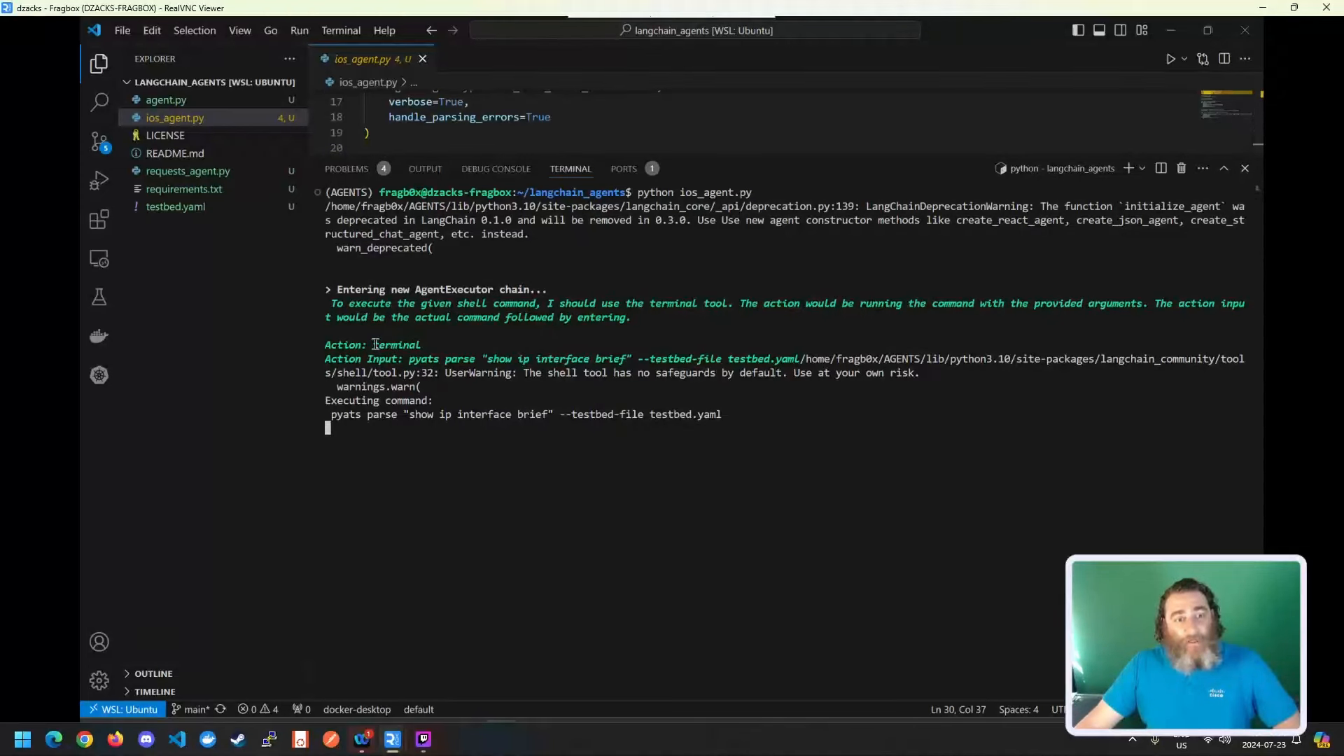
{"action": "double_click", "coordinate": [397, 344]}
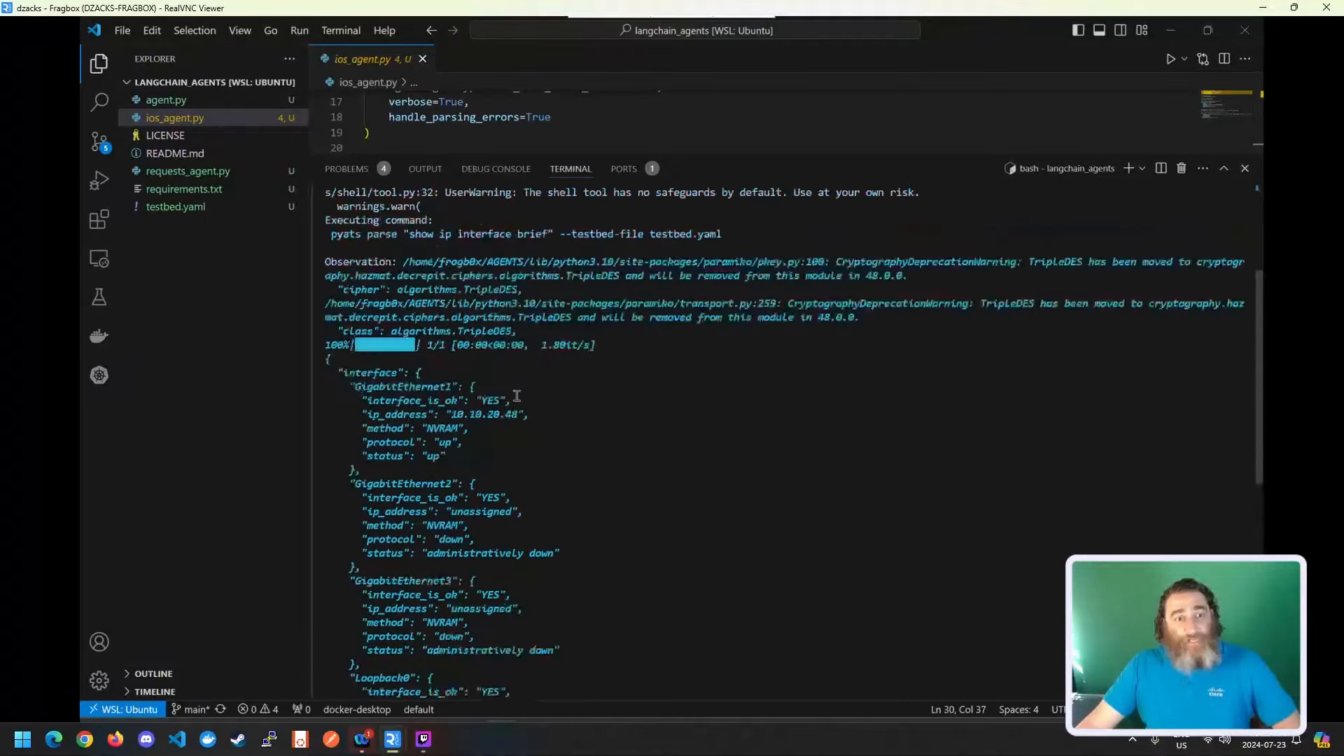
Highlight the final answer that GigabitEthernet2 and GigabitEthernet3 are administratively down
{"action": "scroll", "scroll_direction": "down", "scroll_amount": 3}
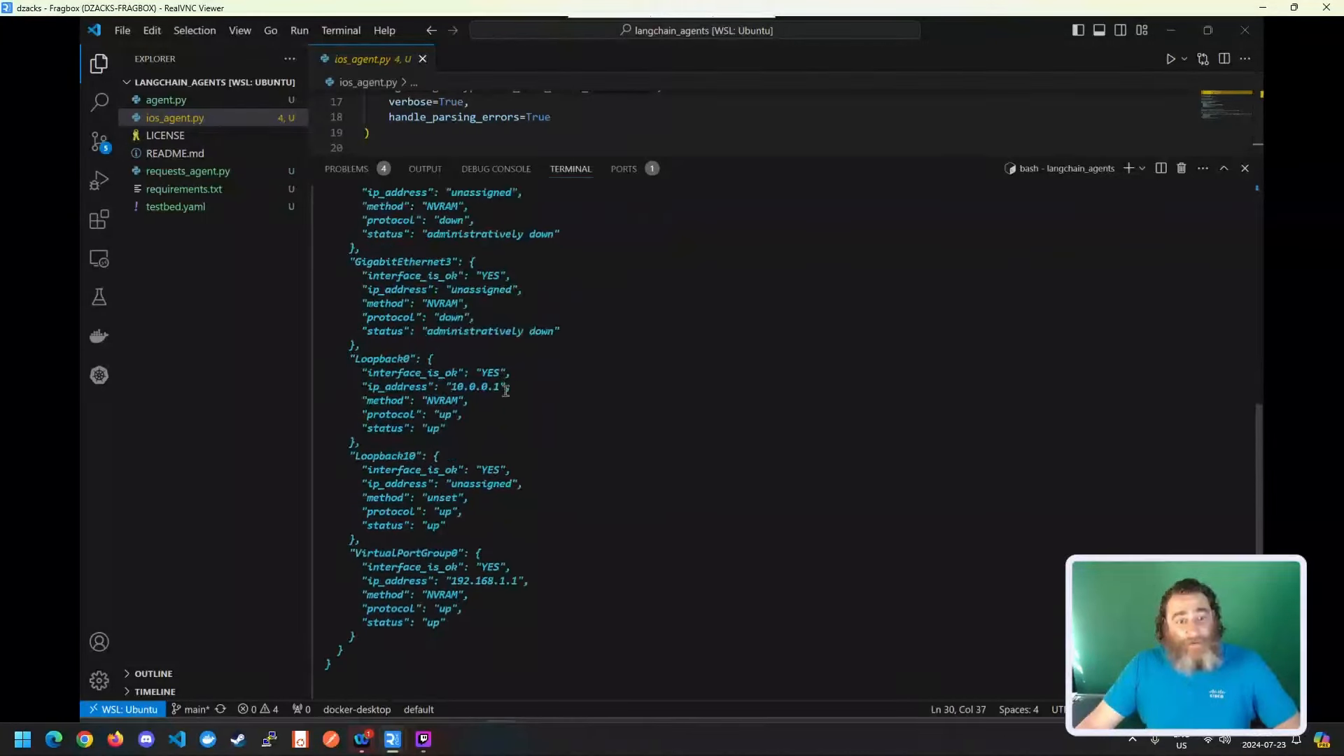
{"action": "scroll", "scroll_direction": "down", "scroll_amount": 3}
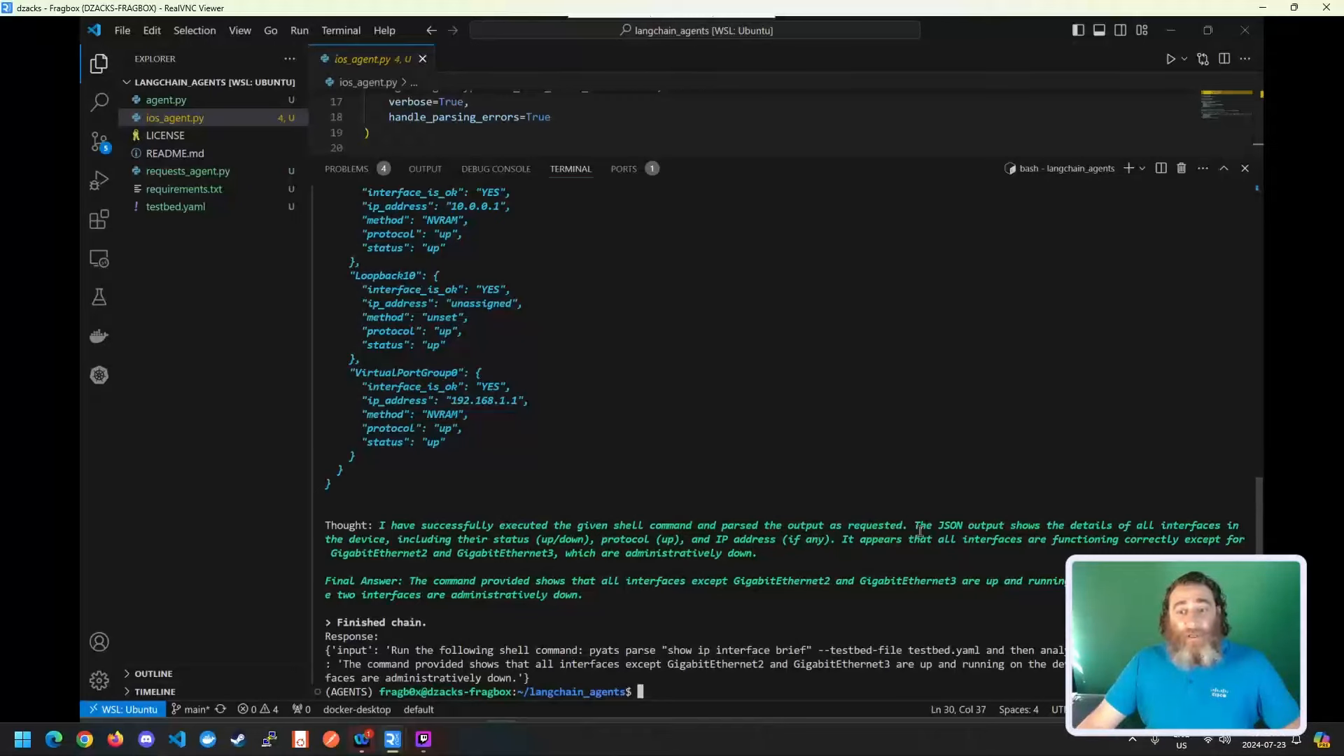
{"action": "mouse_move", "coordinate": [645, 539]}
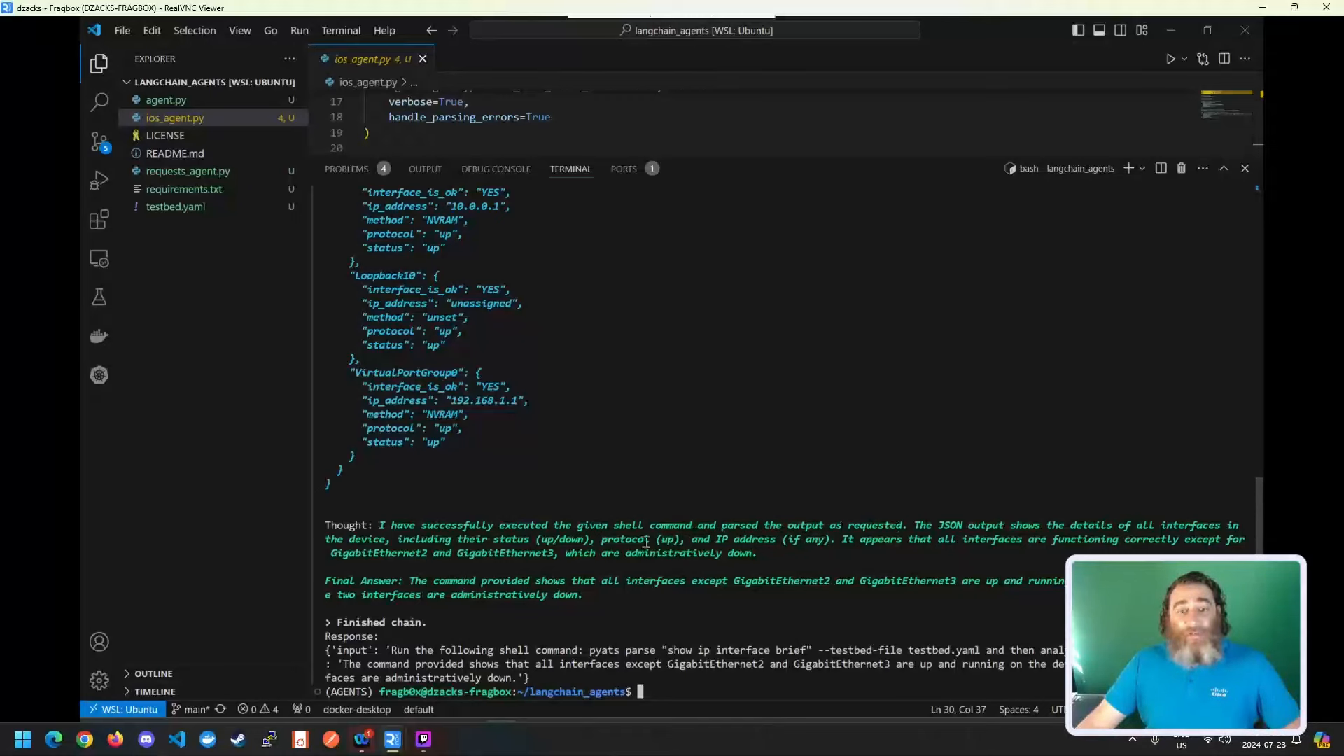
{"action": "mouse_move", "coordinate": [532, 539]}
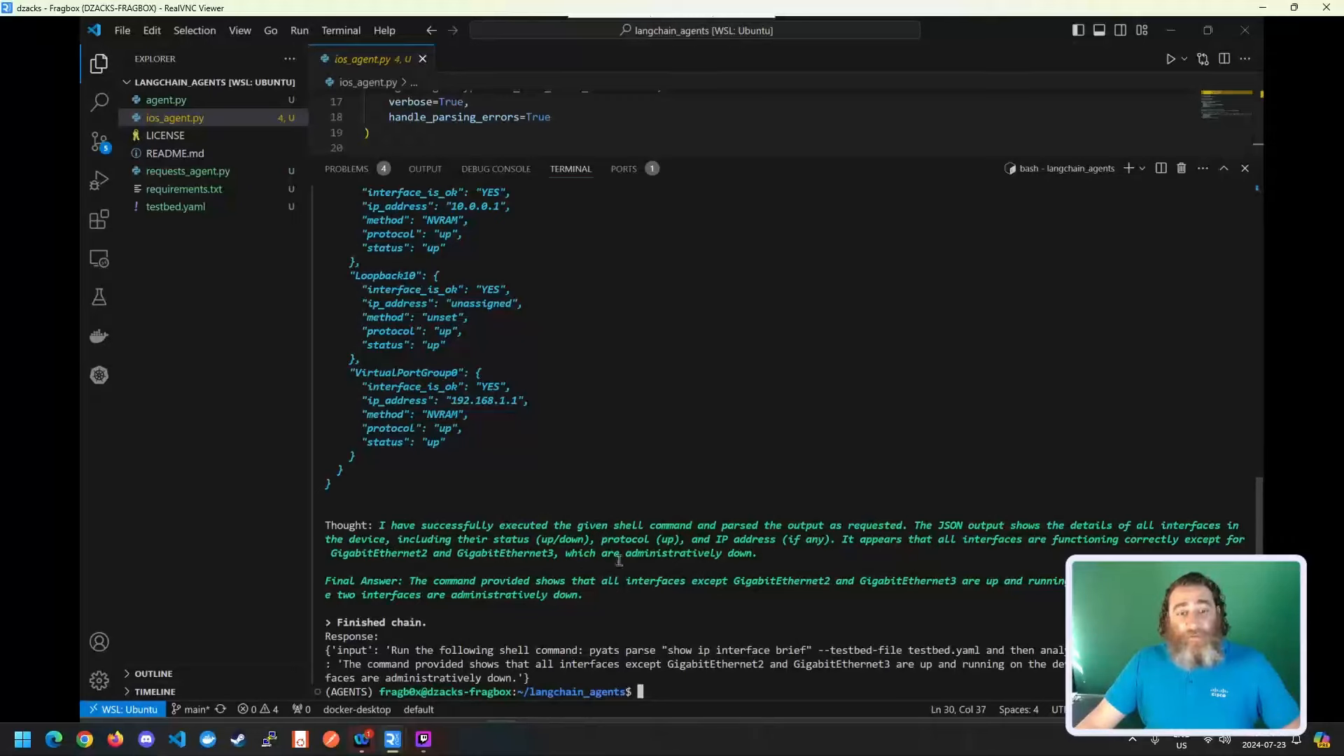
{"action": "double_click", "coordinate": [676, 553]}
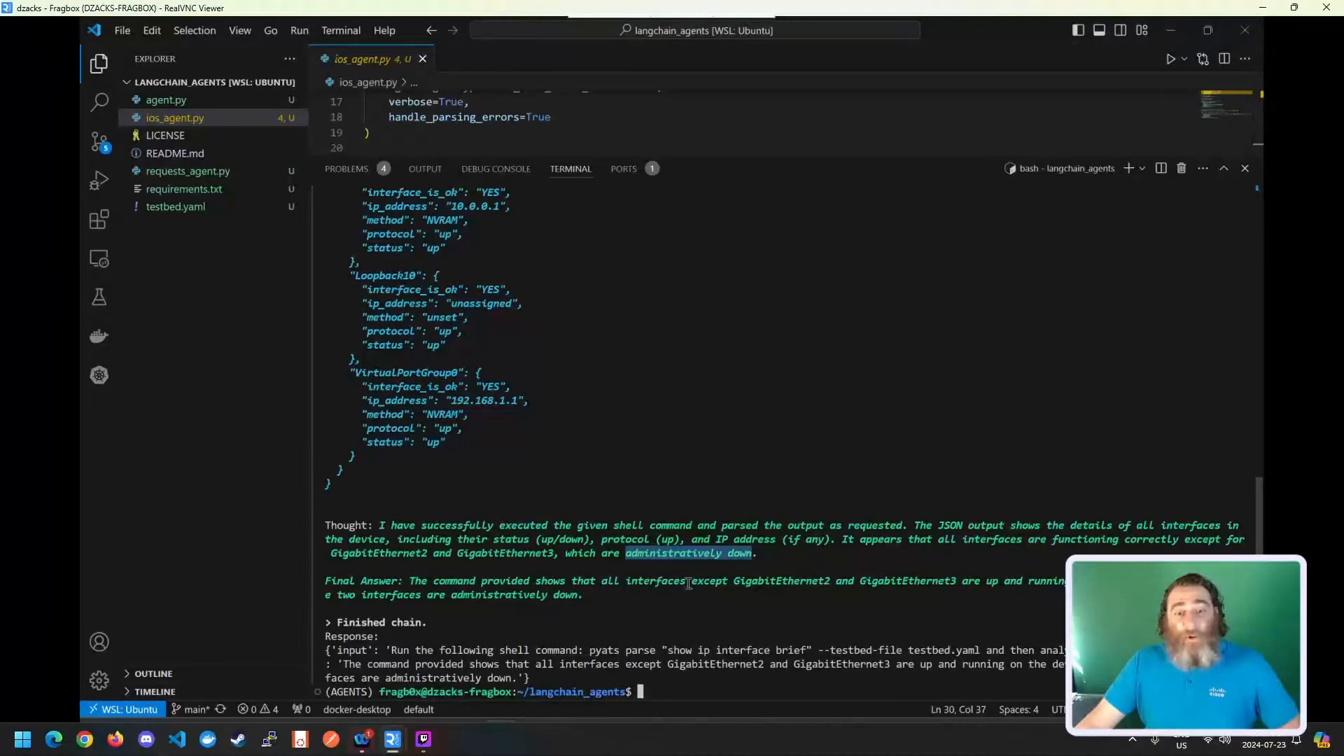
{"action": "left_click_drag", "start_coordinate": [732, 580], "coordinate": [962, 580]}
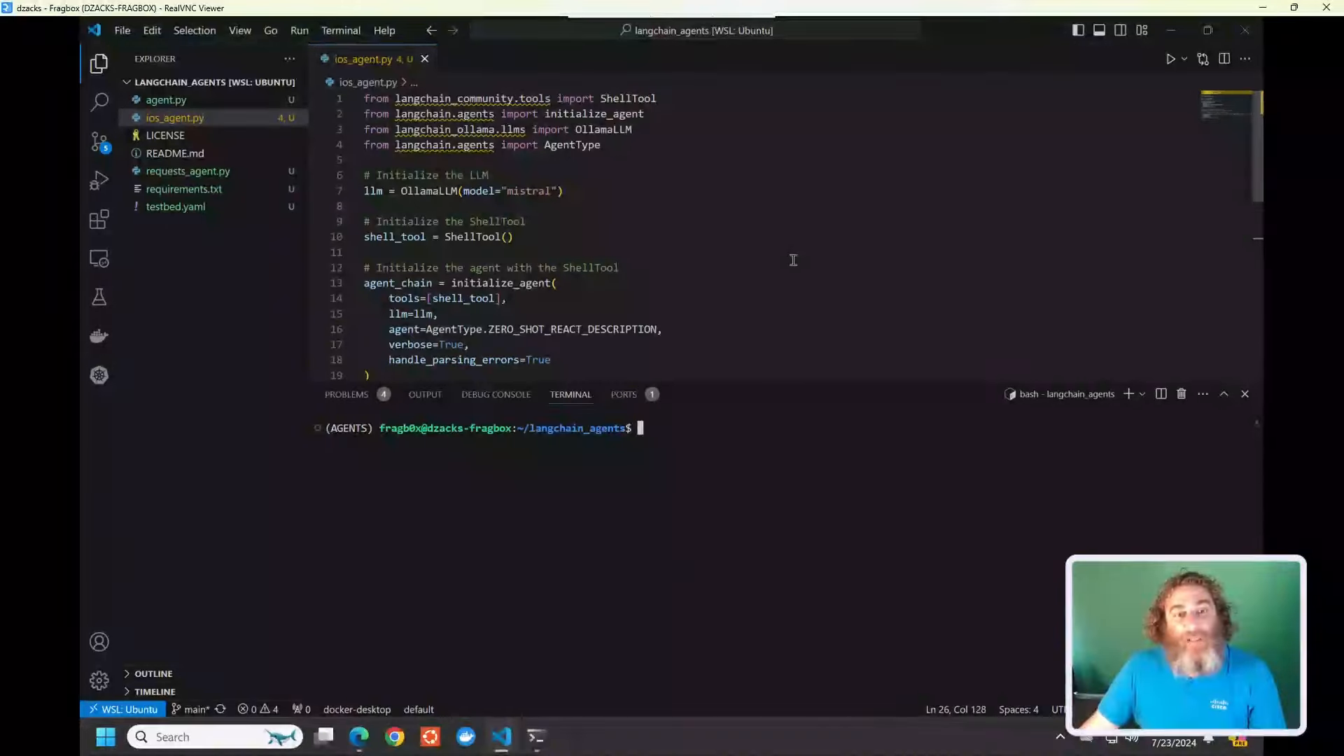
Rerun python ios_agent.py on show version and highlight the C8000V model in the answer
{"action": "scroll", "scroll_direction": "down", "scroll_amount": 3}
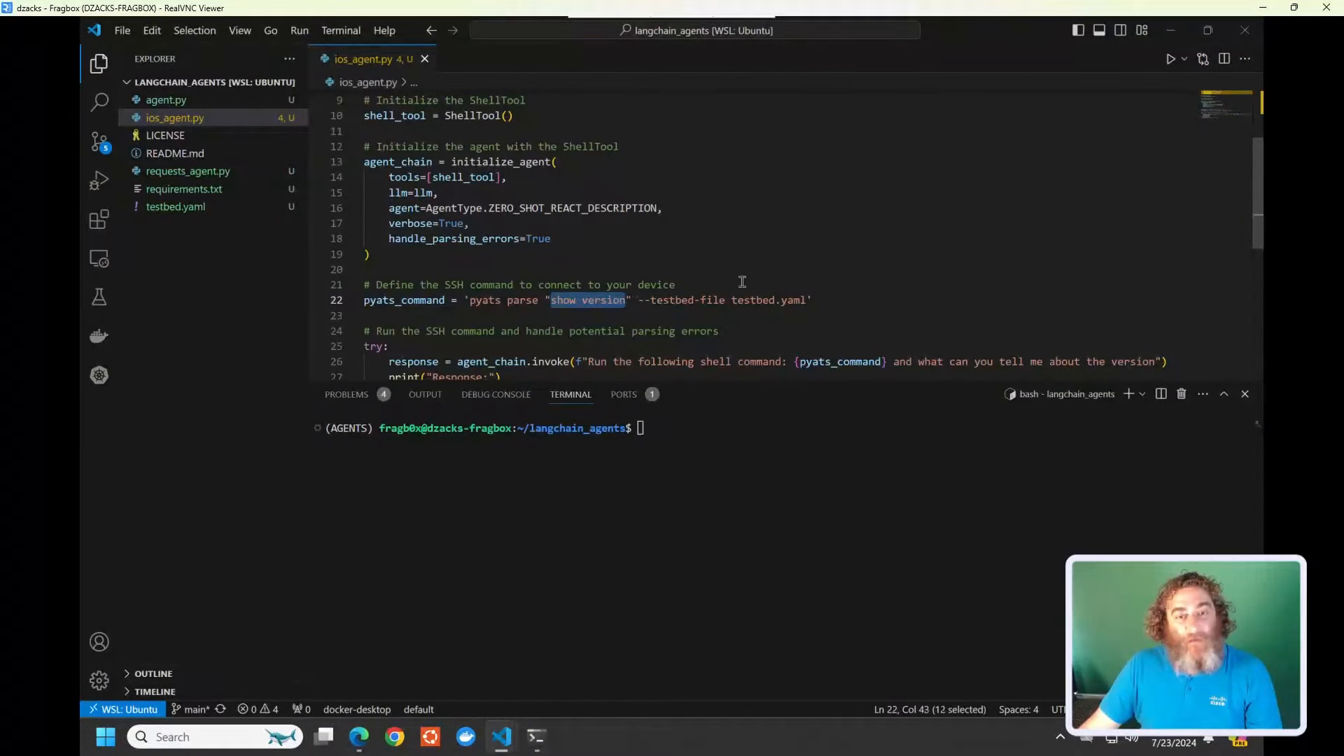
{"action": "scroll", "scroll_direction": "down", "scroll_amount": 3}
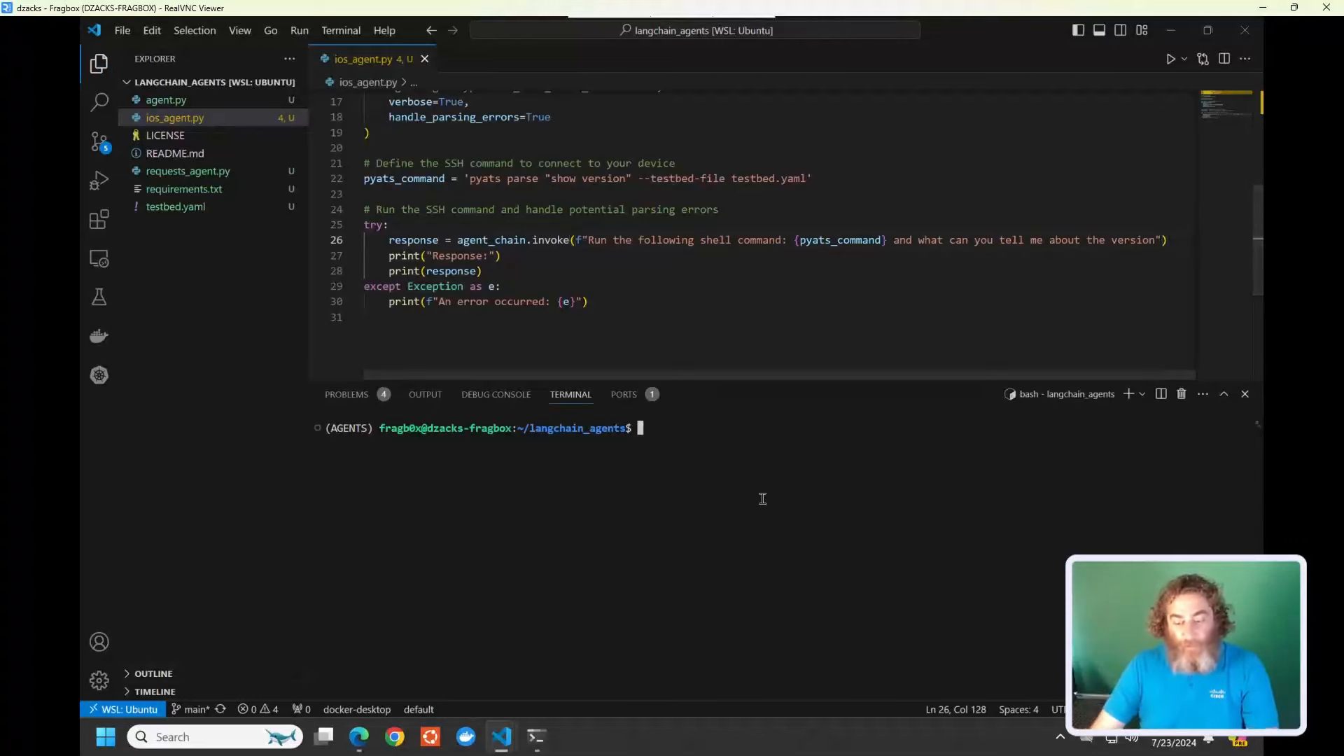
{"action": "type", "text": "python ios_agent.py"}
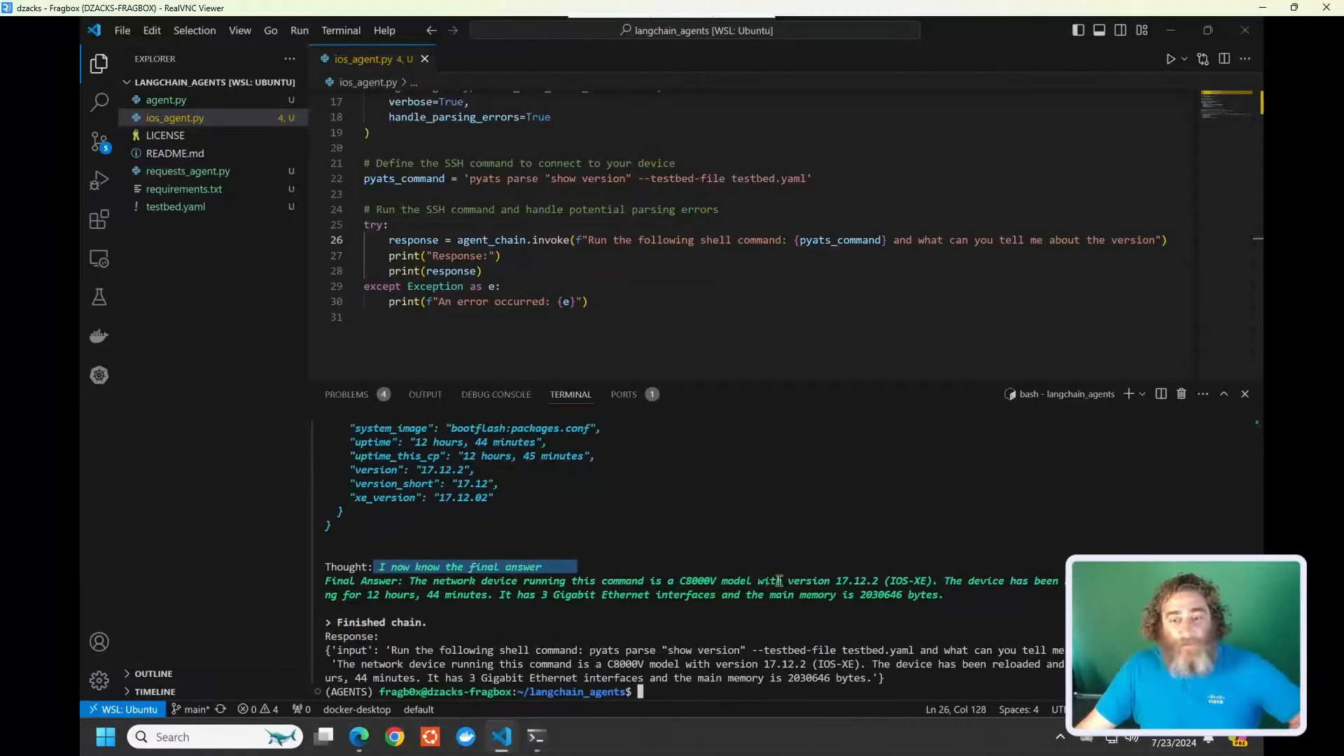
{"action": "double_click", "coordinate": [718, 579]}
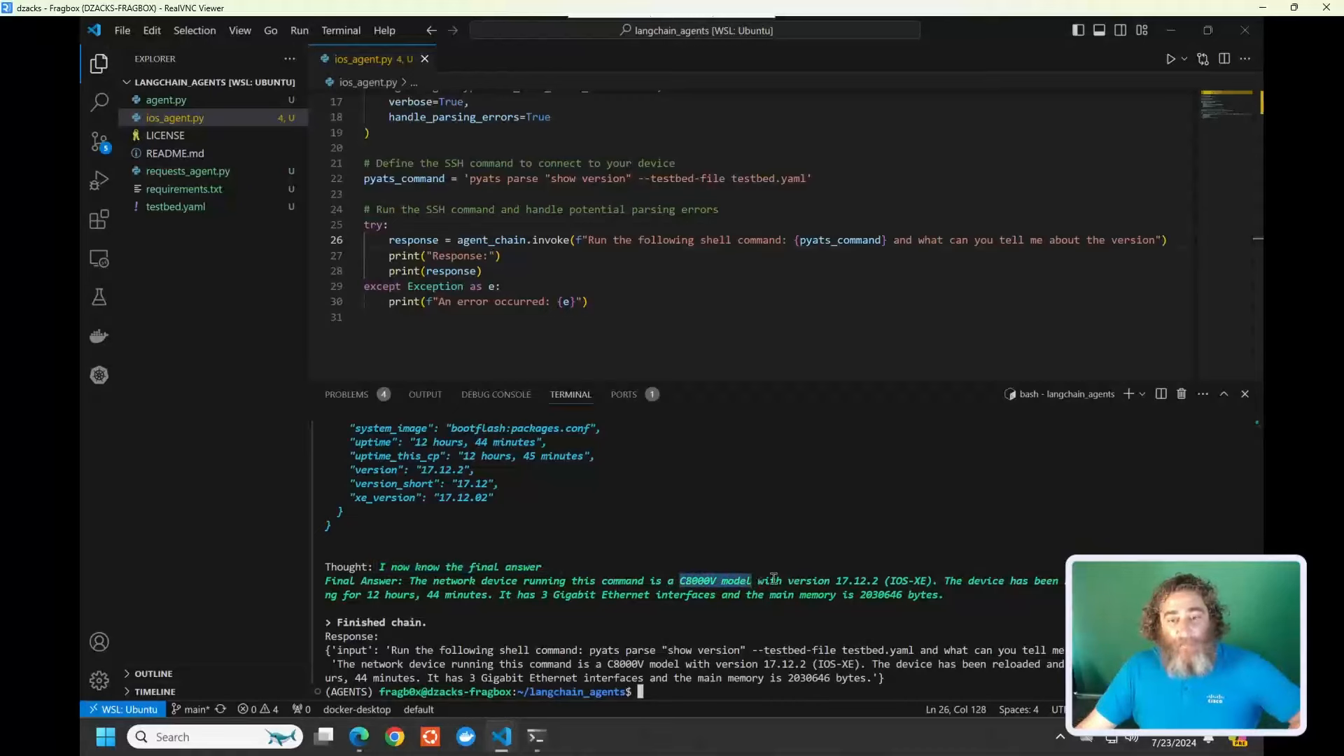